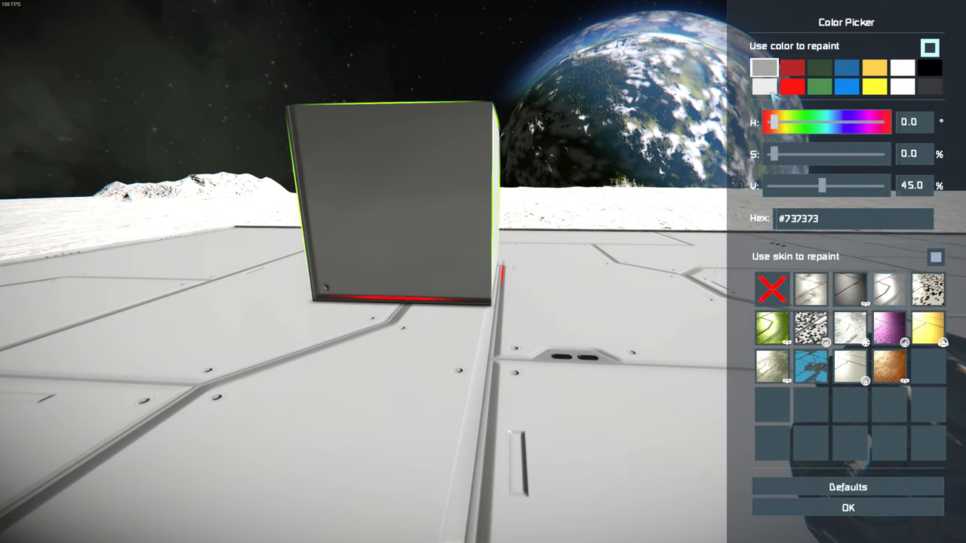
- Preview red, pick dark green in the Color Picker, and resume placing the light armor block
click(793, 67)
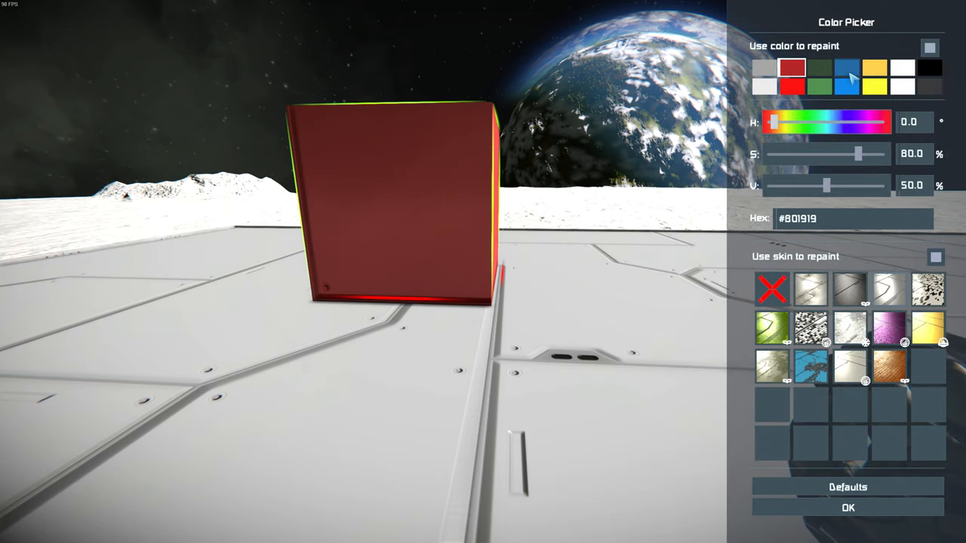
click(820, 67)
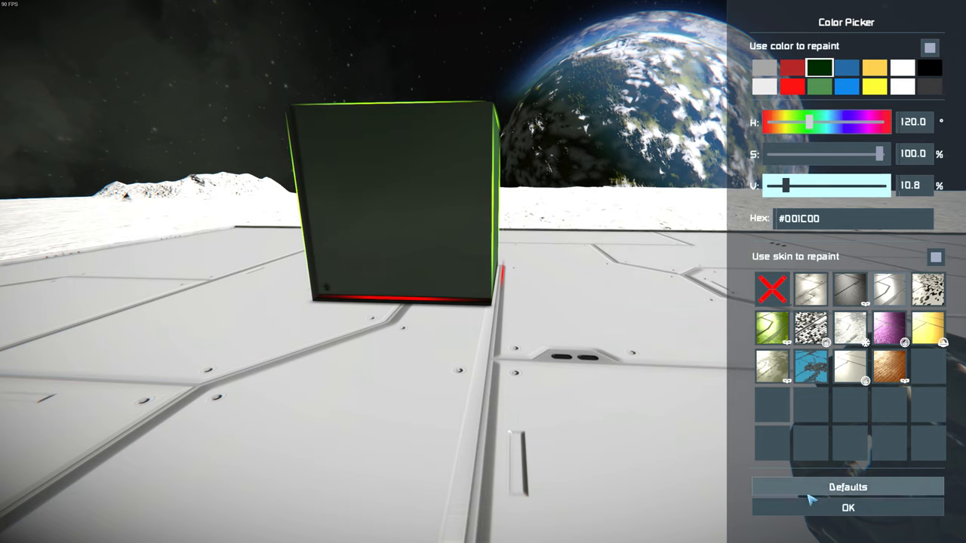
click(847, 508)
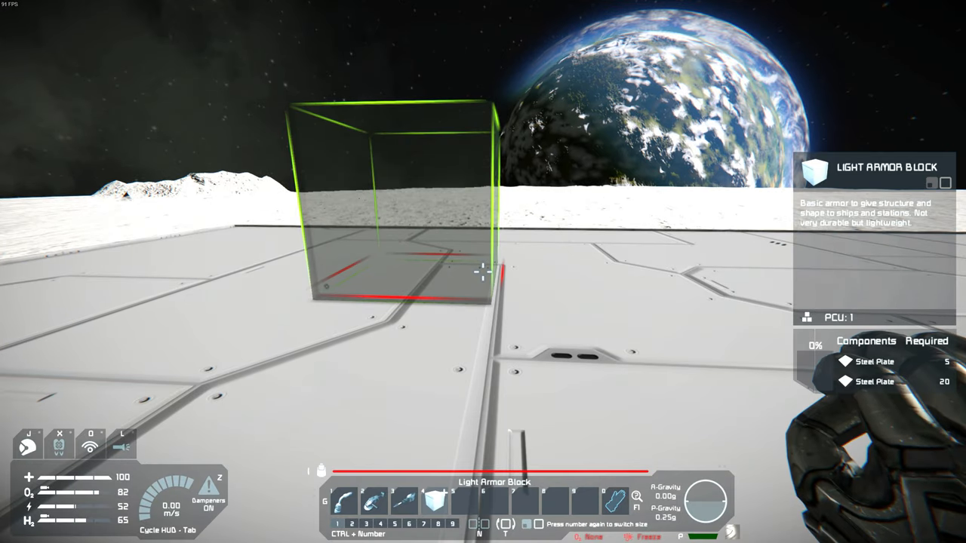